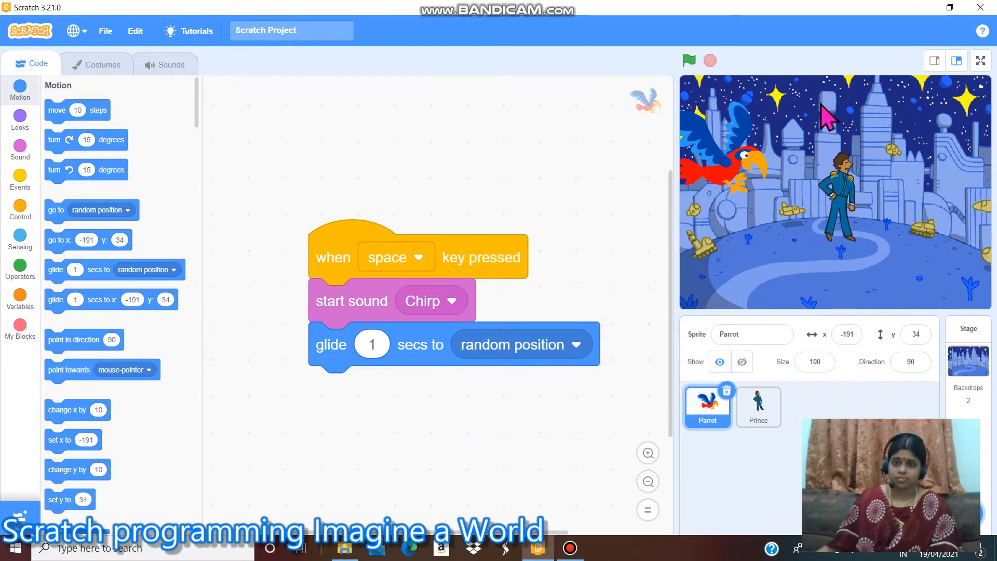
mouse_move(798, 142)
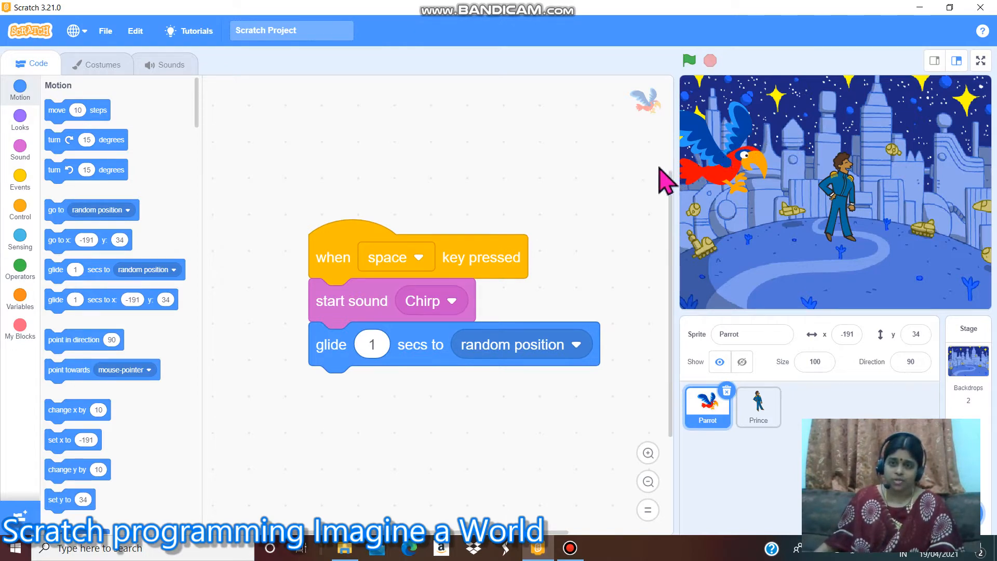
mouse_move(659, 185)
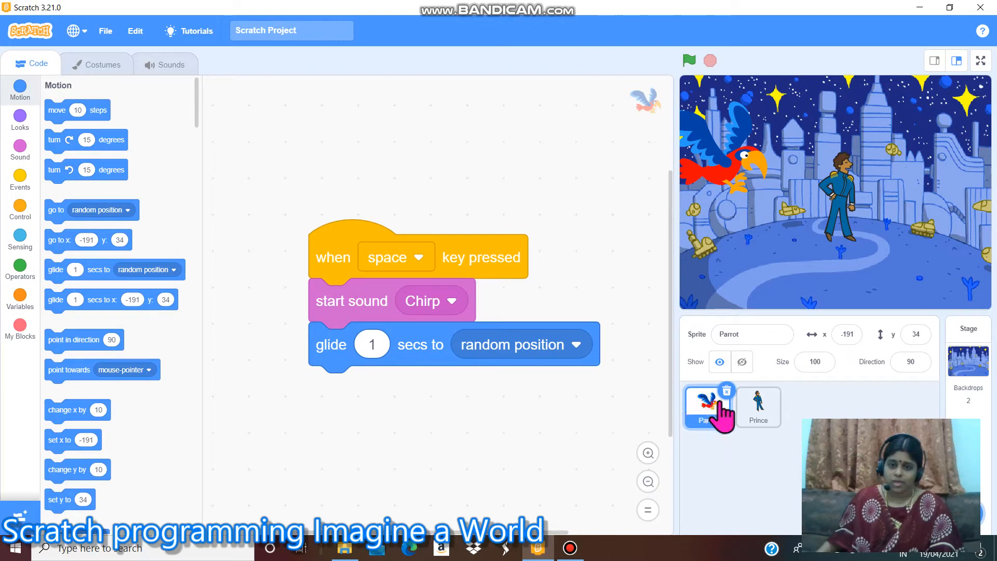
Step: Select the Parrot sprite and show the Sound blocks category in the palette
left_click(758, 408)
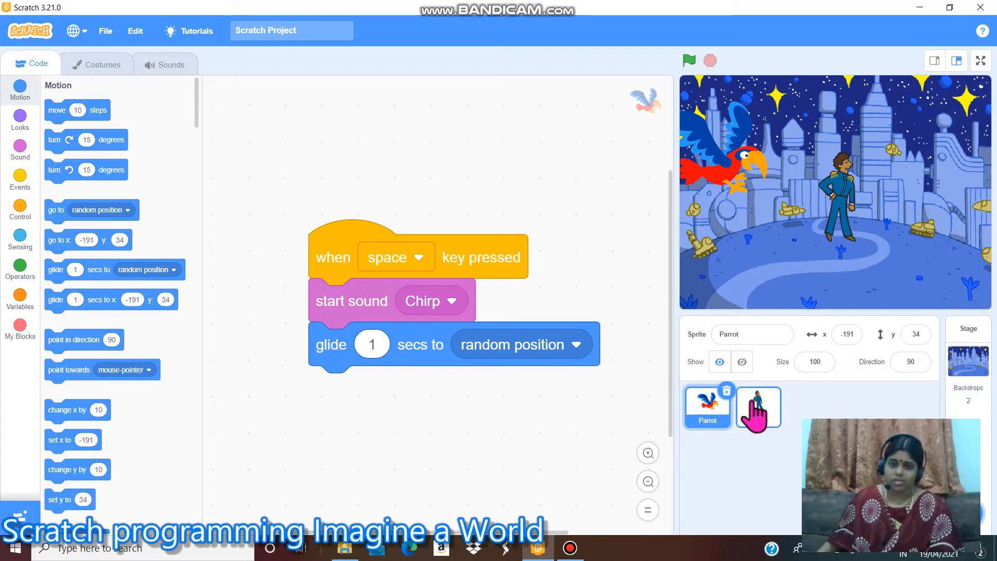
left_click(758, 407)
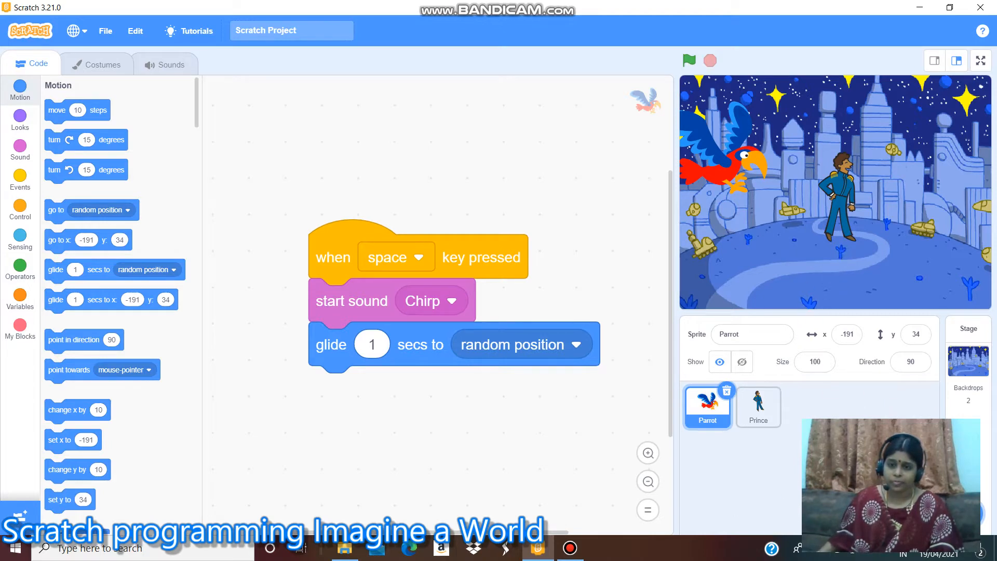
mouse_move(758, 230)
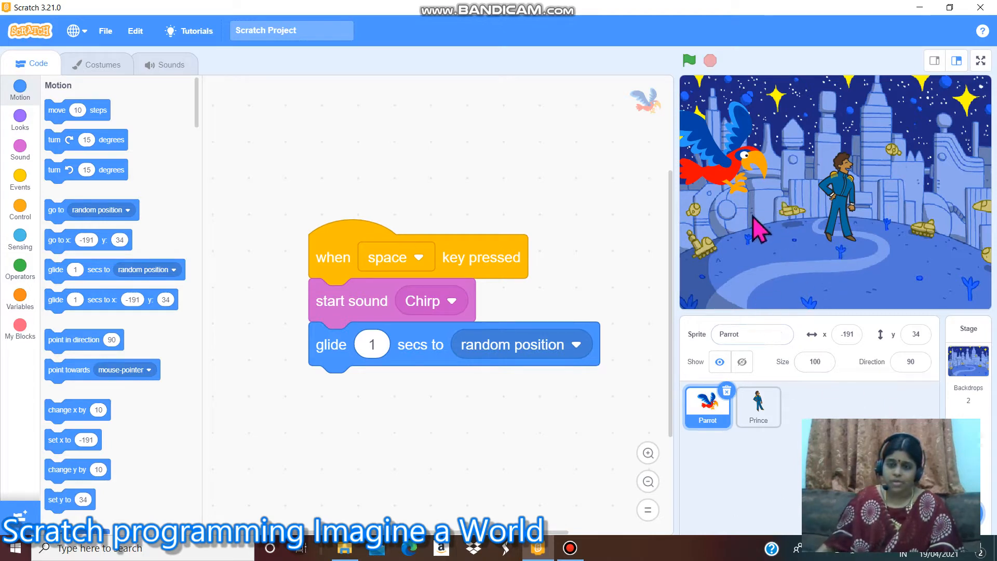
mouse_move(811, 222)
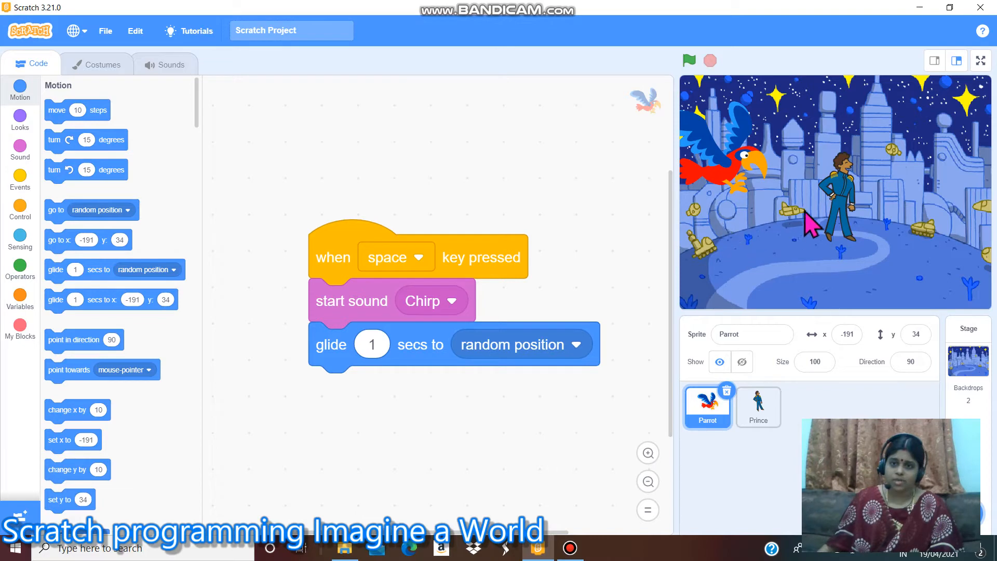
mouse_move(760, 231)
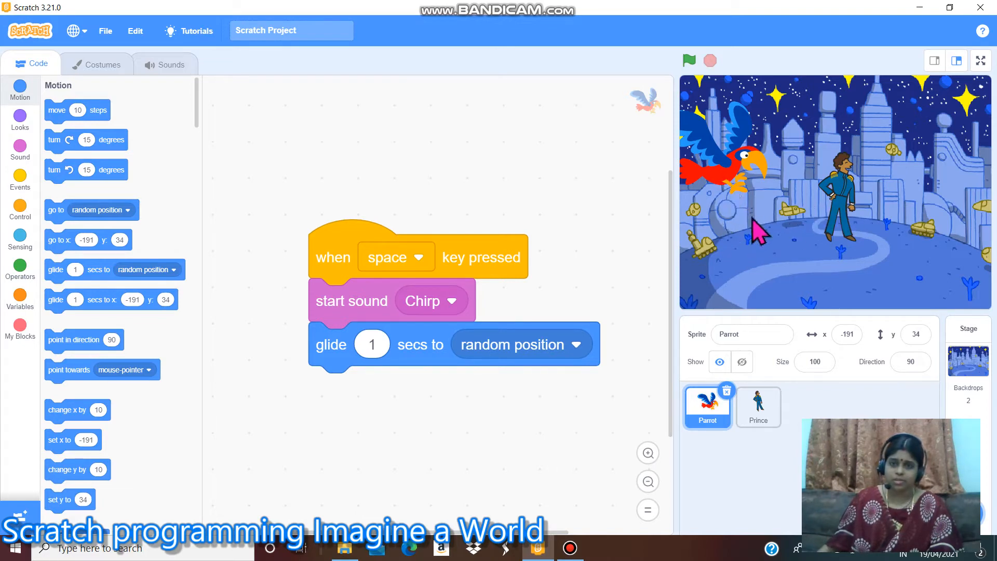
mouse_move(811, 108)
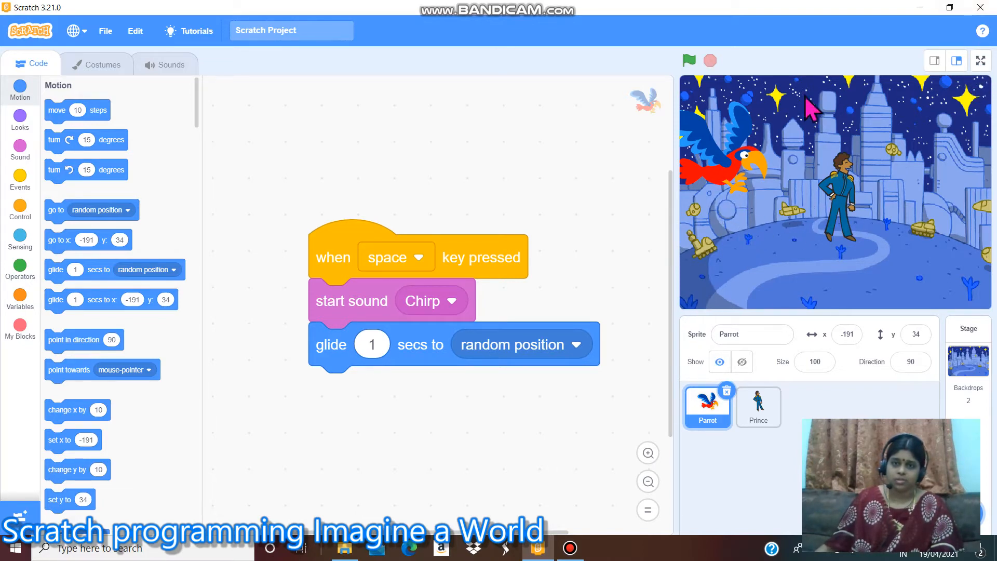
mouse_move(503, 318)
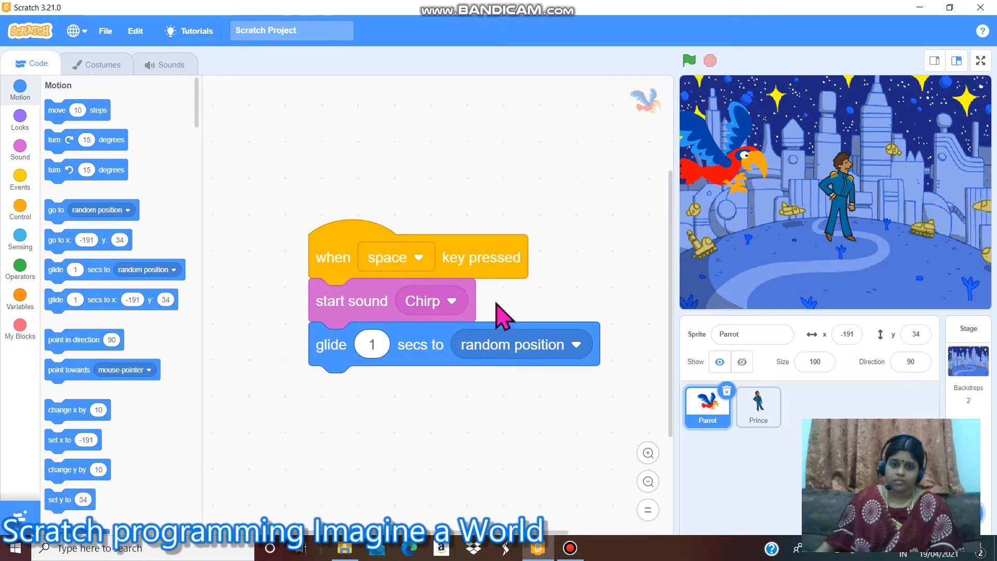
mouse_move(385, 280)
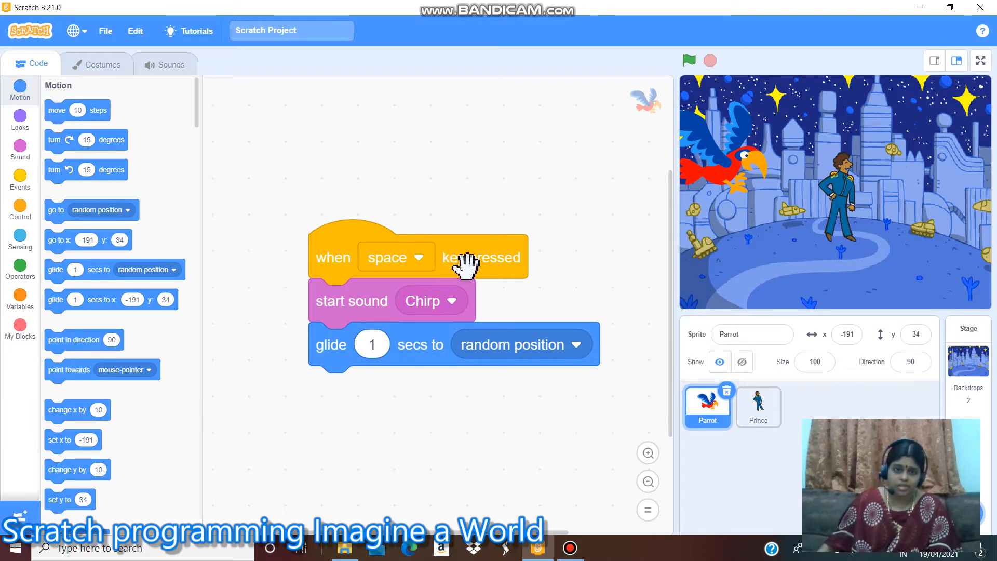
mouse_move(362, 302)
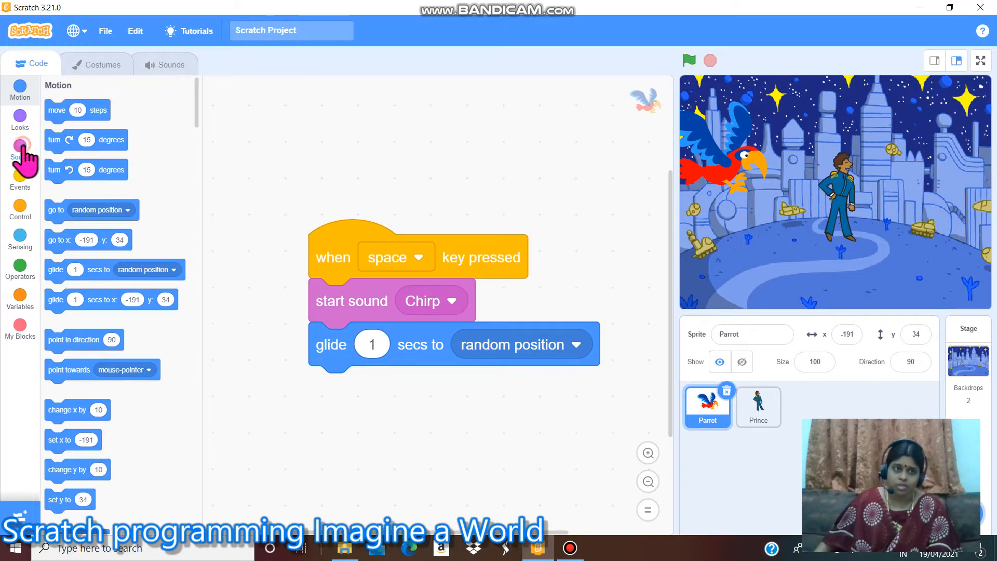
left_click(20, 151)
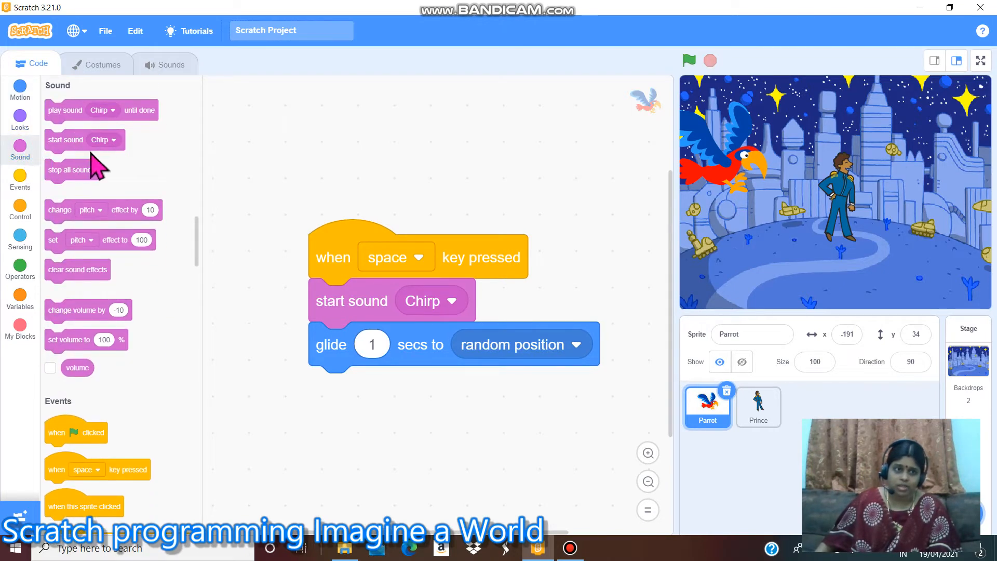
mouse_move(148, 180)
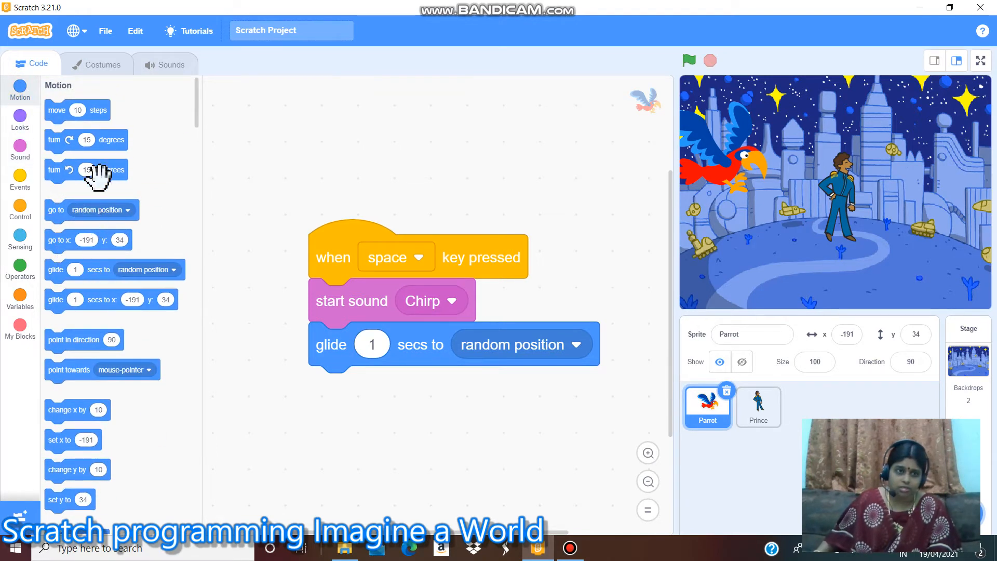
mouse_move(86, 267)
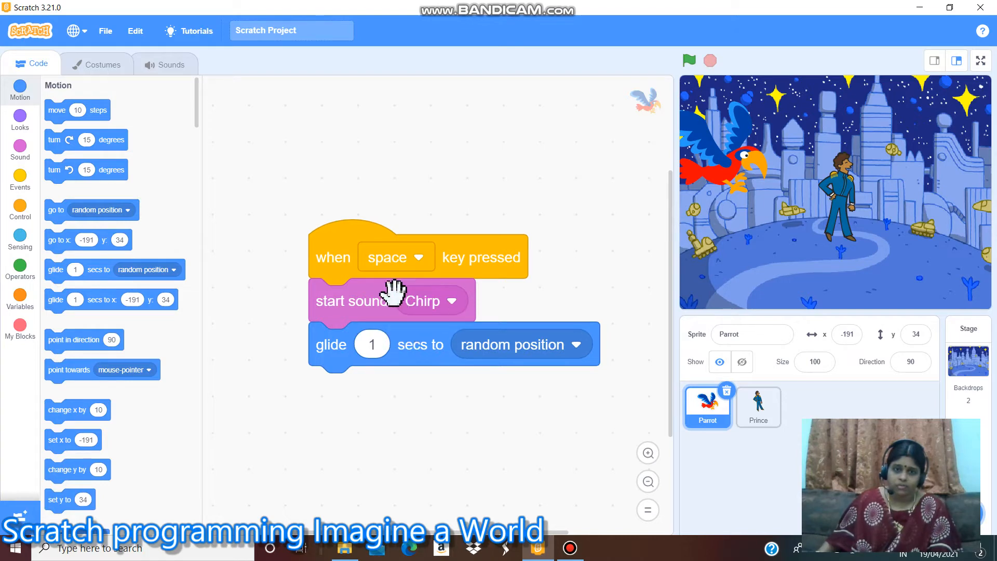
Step: Run the 'when space key pressed' script four times so the parrot chirps and glides to random spots
left_click(687, 61)
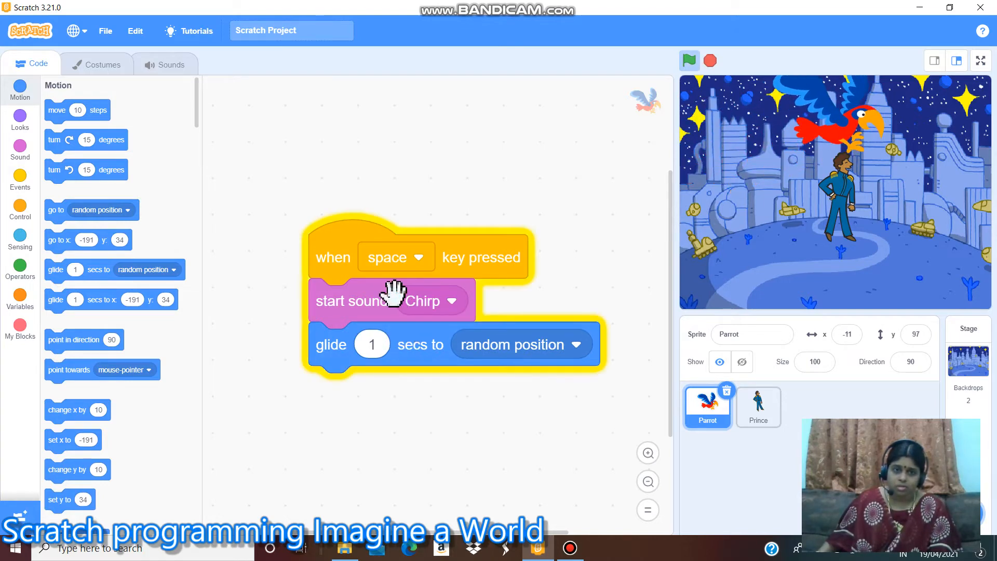
left_click(689, 60)
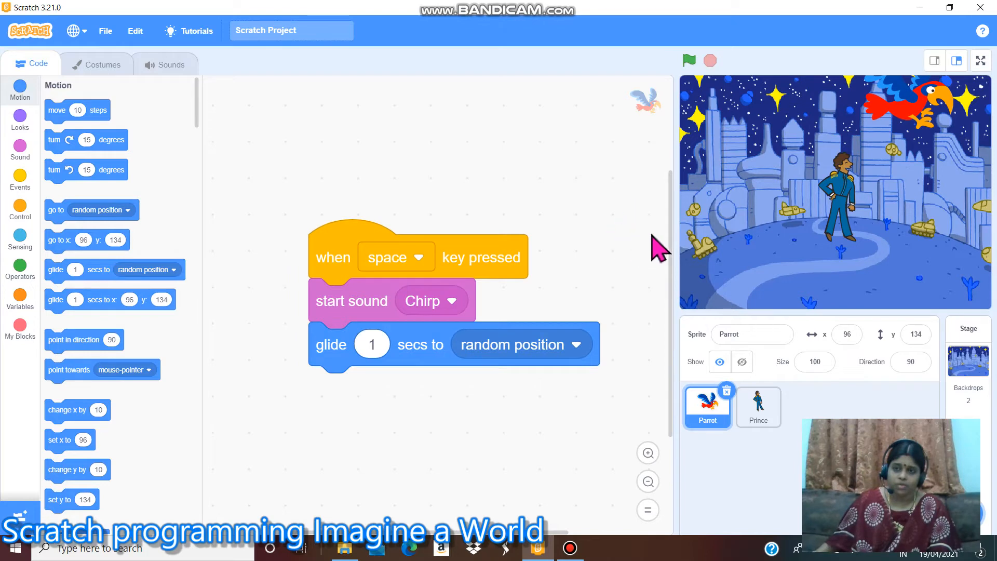
mouse_move(392, 279)
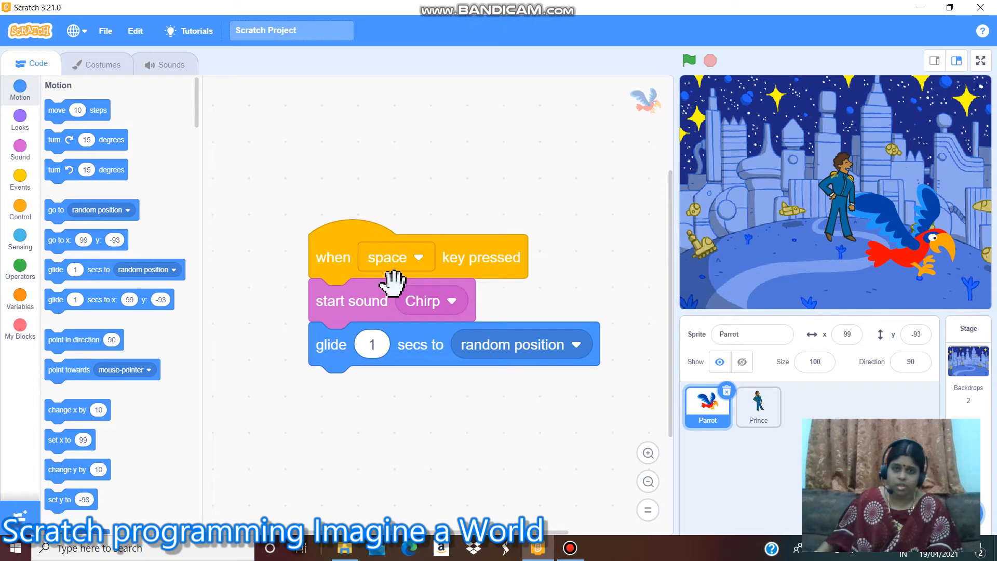
left_click(688, 61)
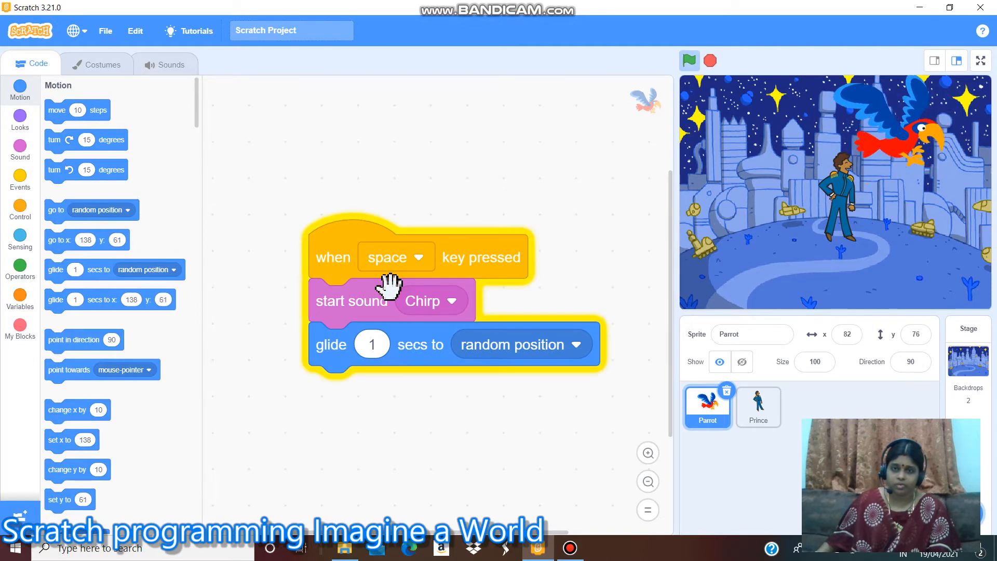
left_click(689, 60)
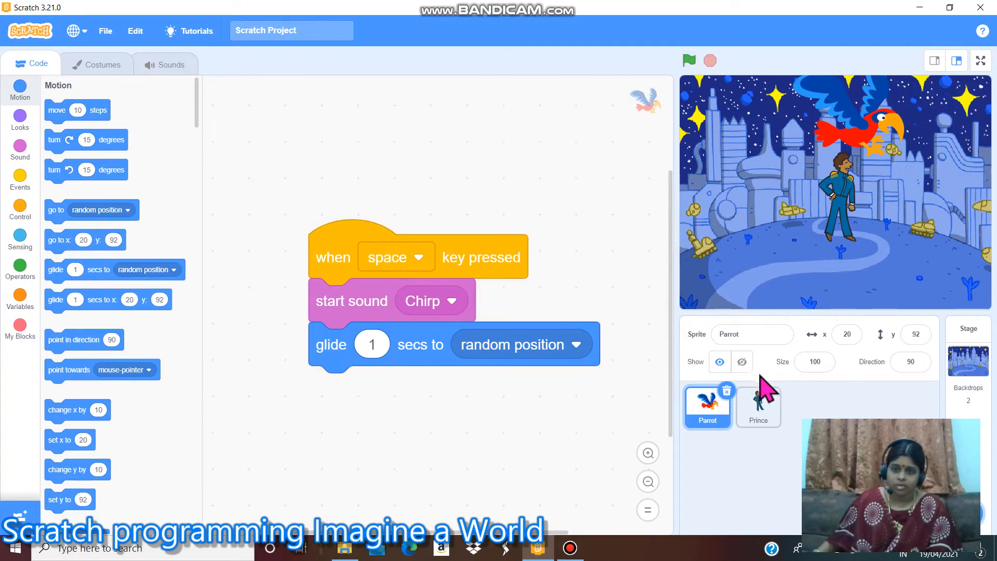
left_click(758, 408)
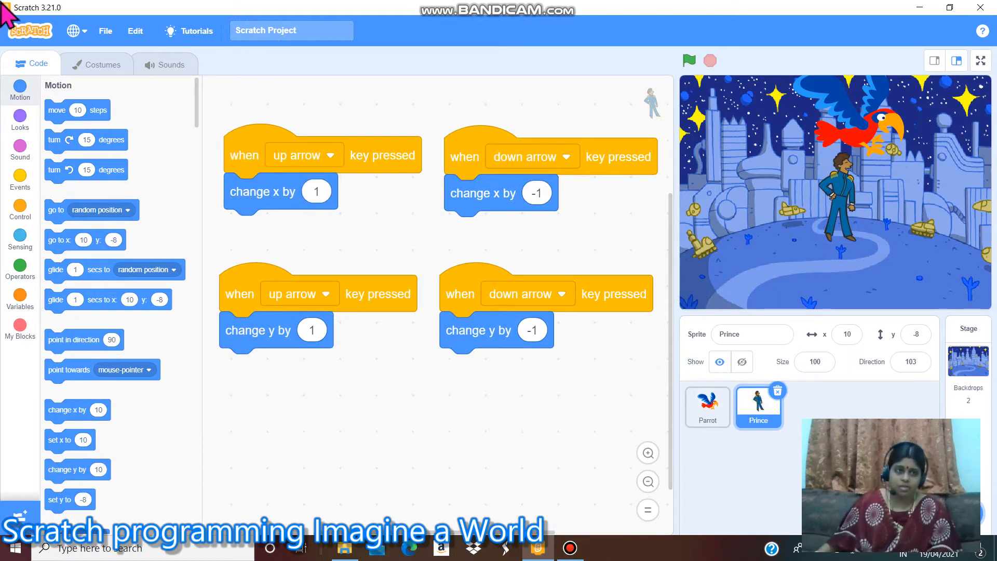
mouse_move(21, 185)
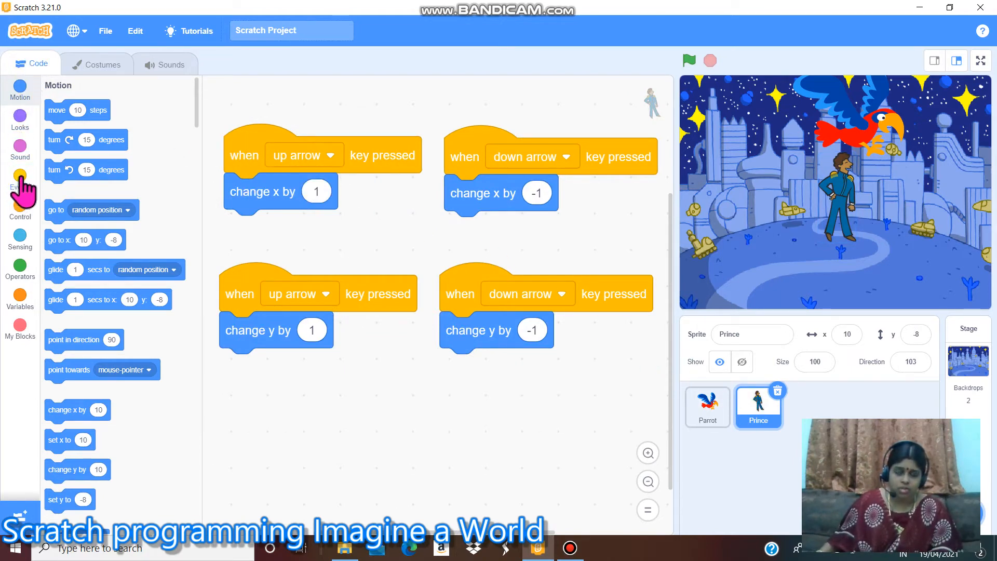
left_click(20, 181)
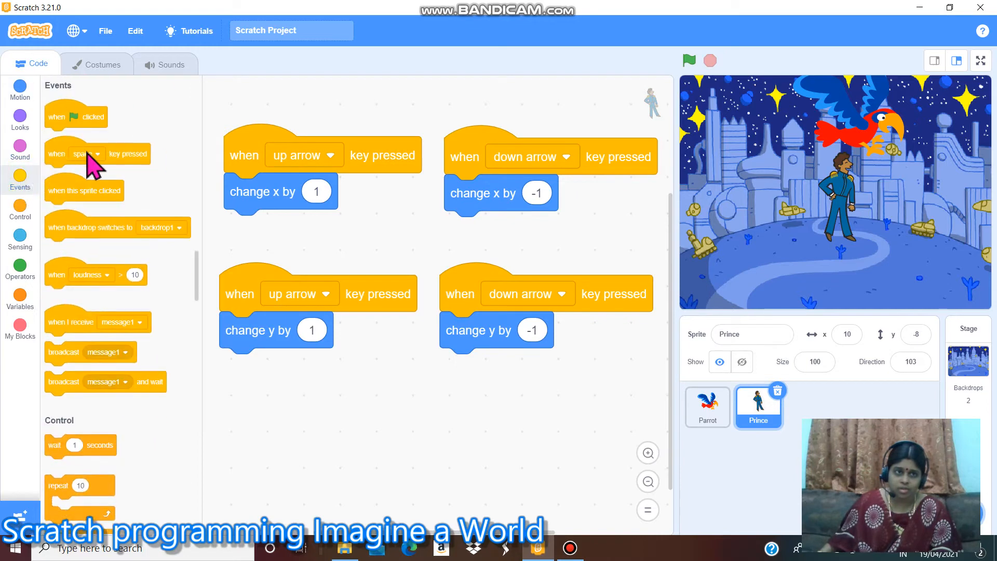
mouse_move(222, 184)
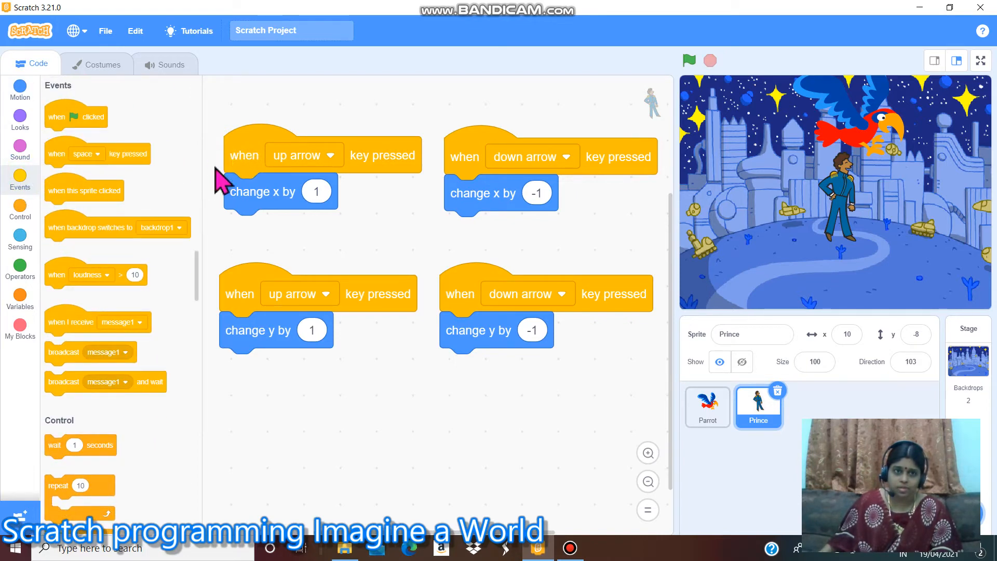
mouse_move(327, 178)
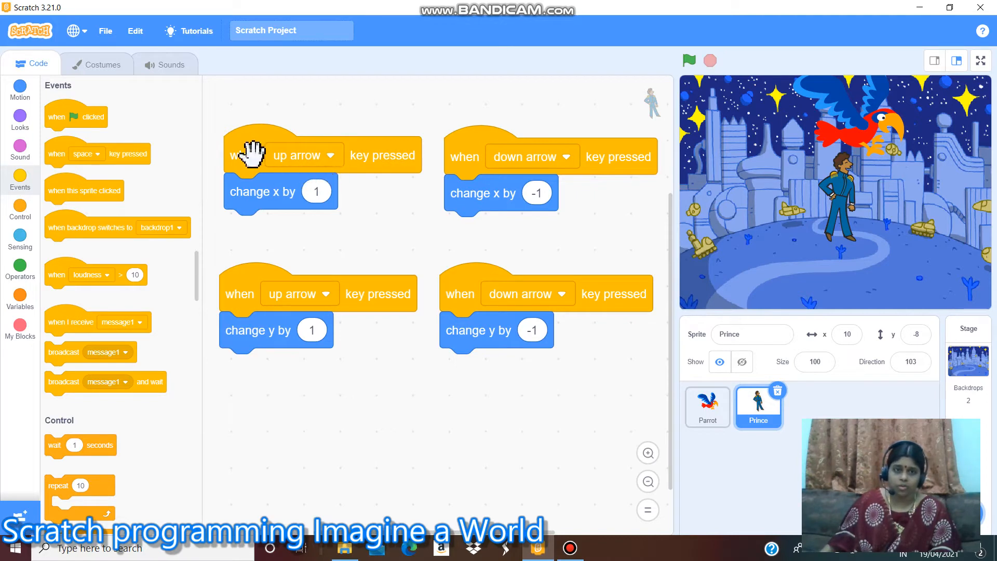
mouse_move(305, 168)
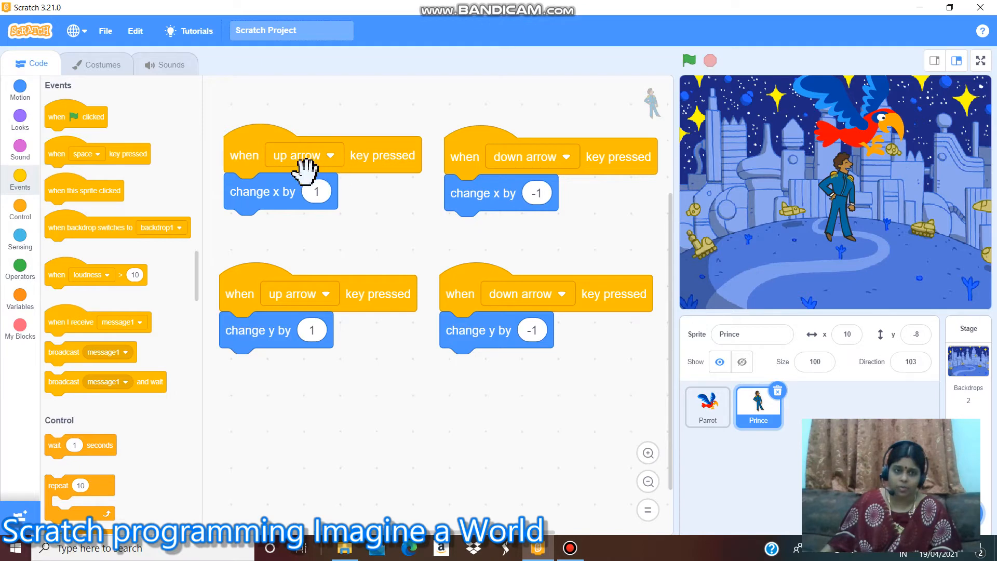
mouse_move(259, 204)
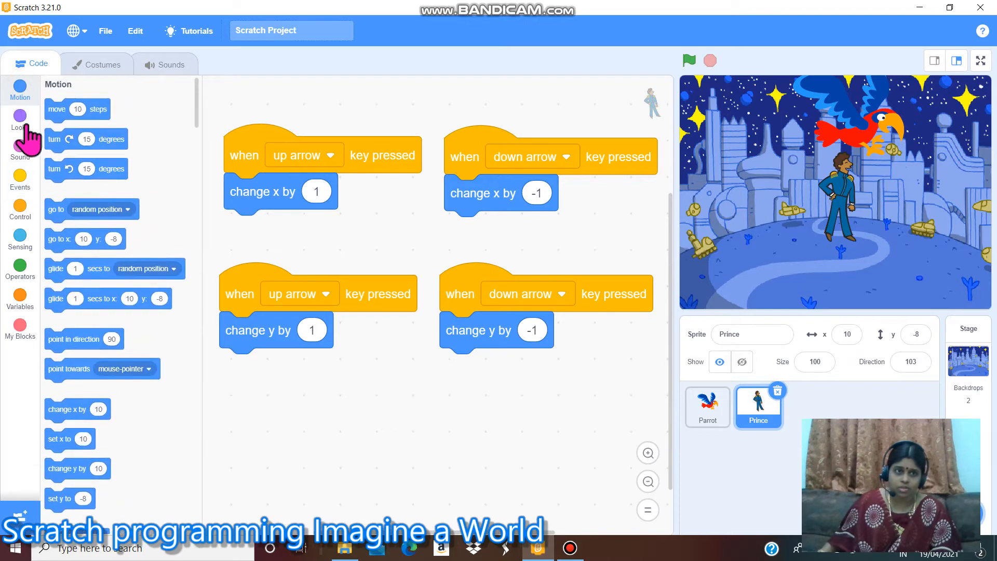
mouse_move(156, 245)
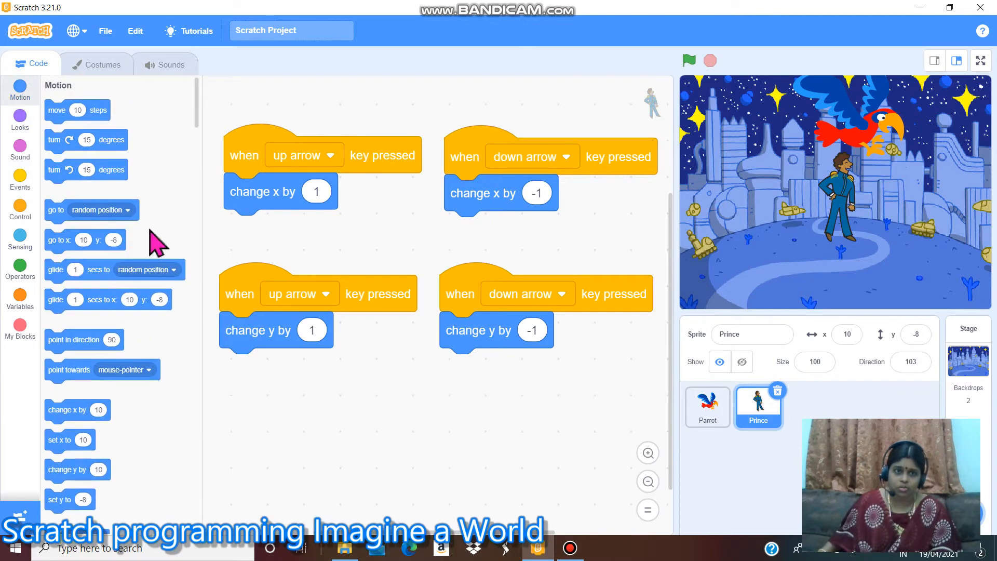
mouse_move(312, 156)
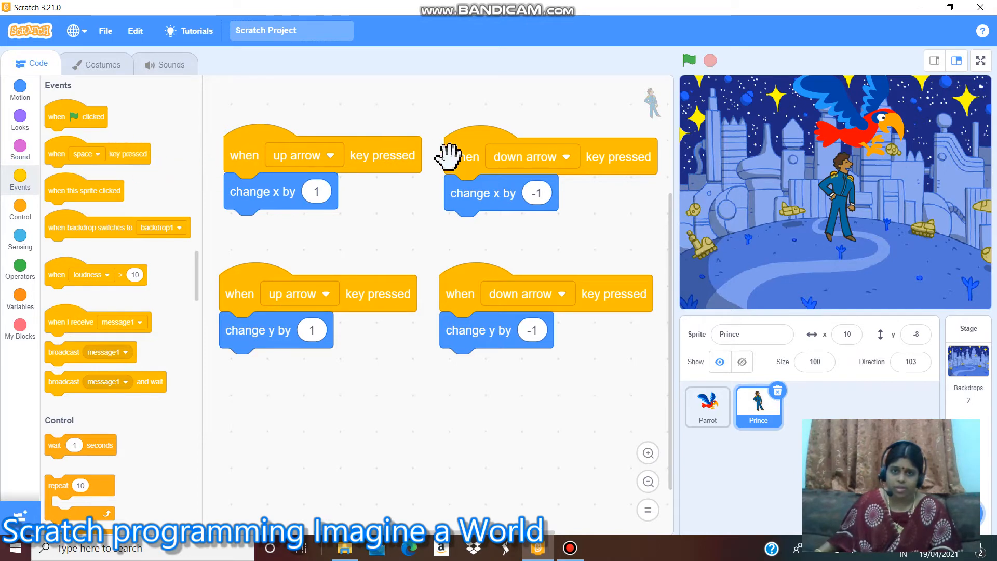
mouse_move(572, 175)
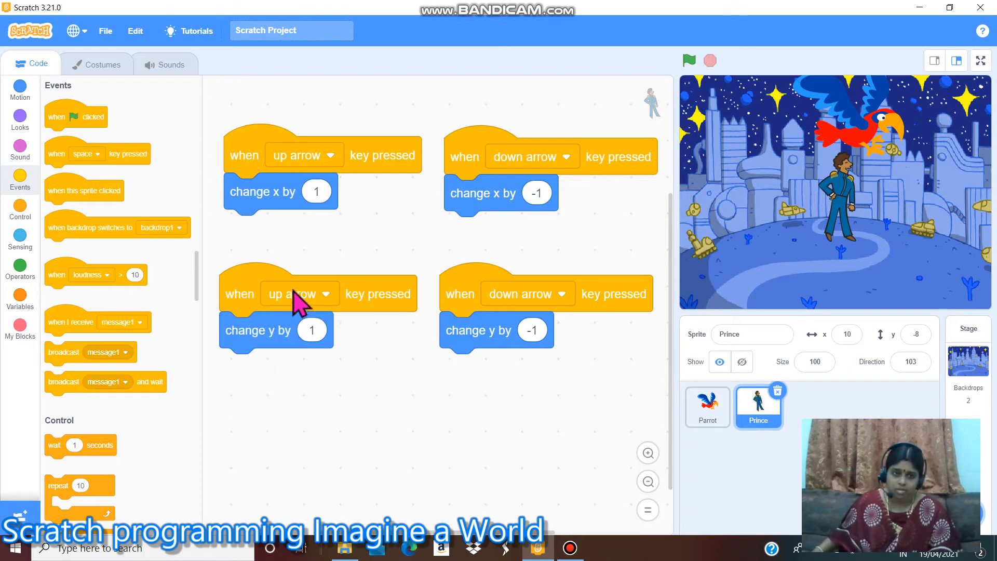
mouse_move(310, 371)
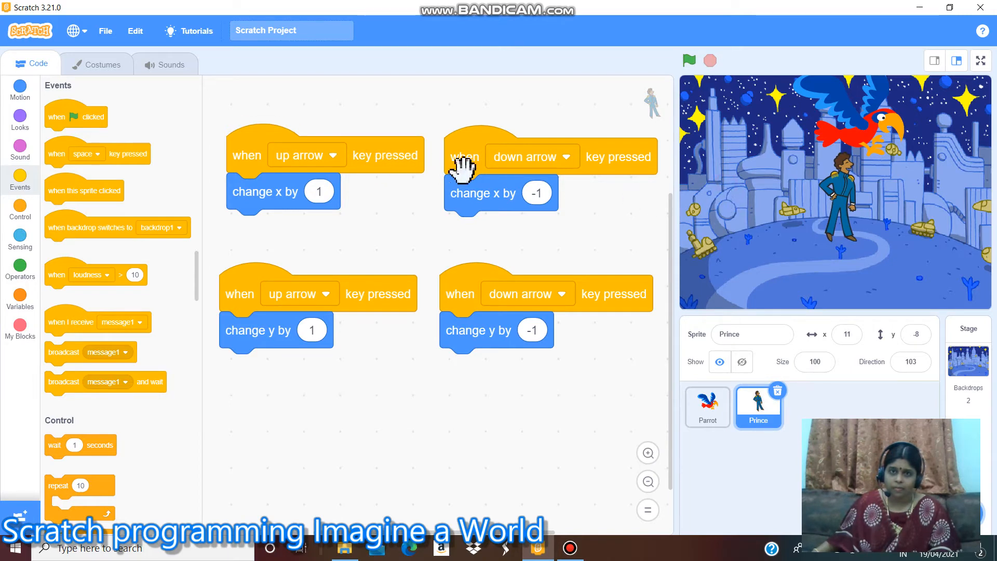
mouse_move(347, 140)
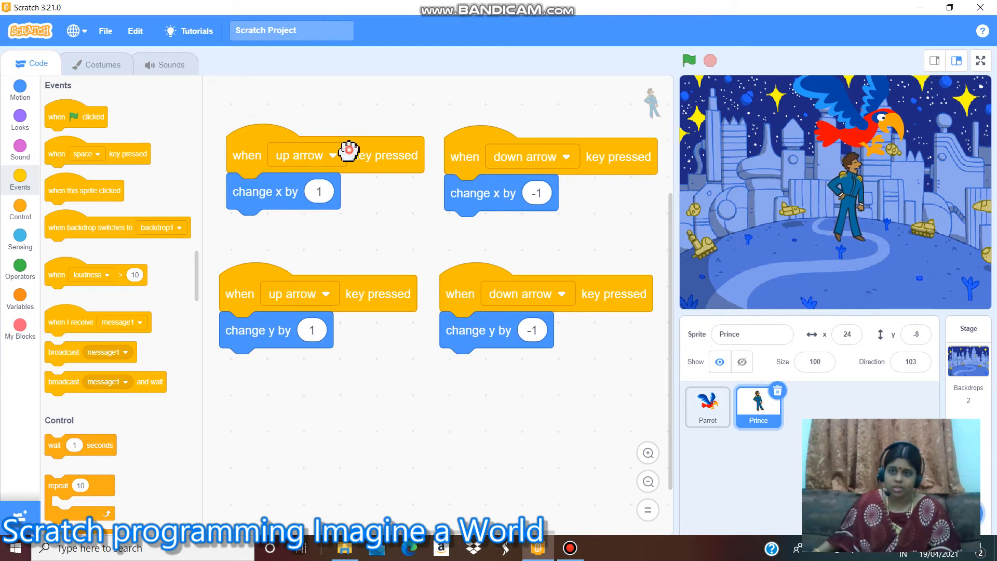
Step: Reposition a Prince script, run the down-arrow script to move him down, and go full screen
left_click_drag(349, 151, 395, 156)
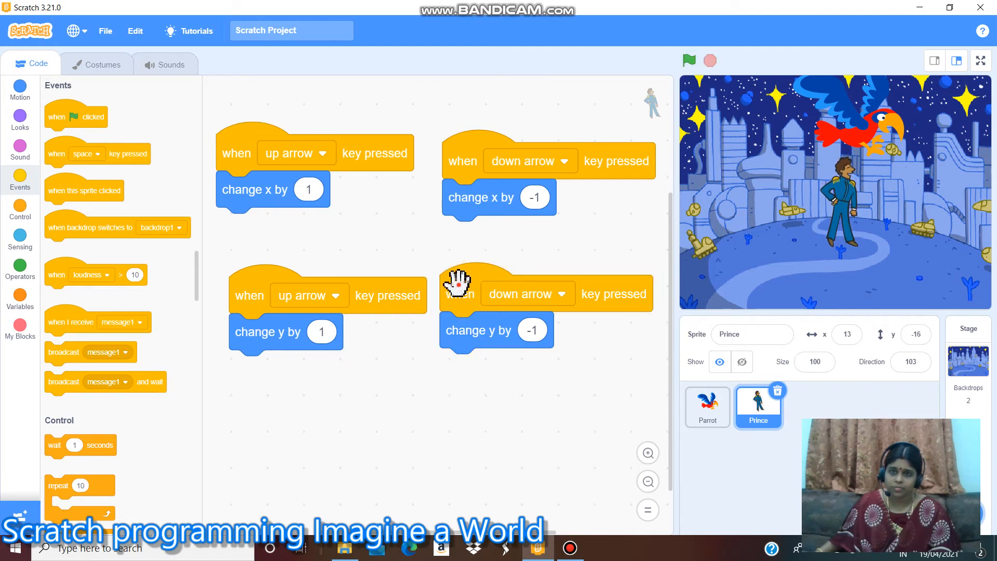
left_click(459, 293)
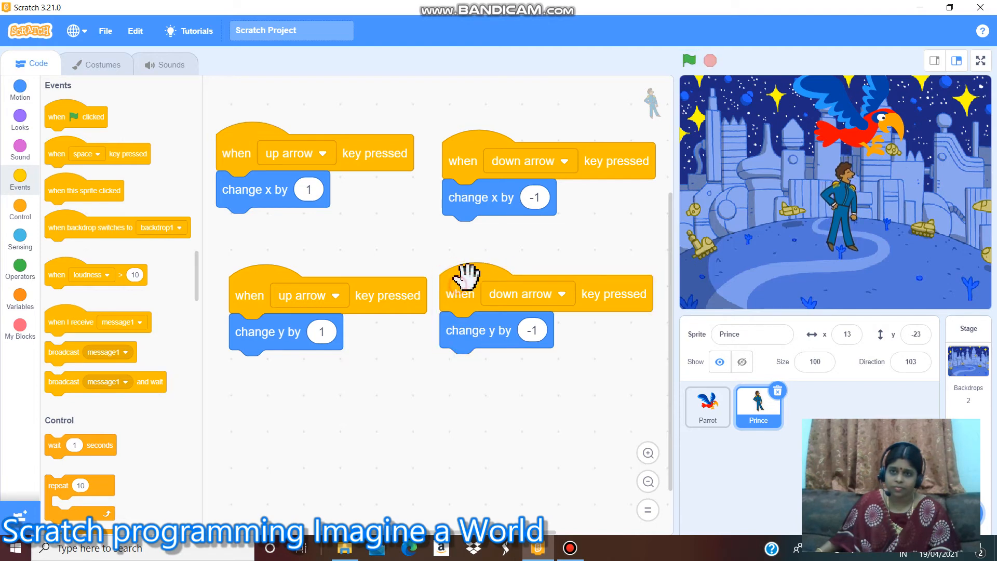
left_click(978, 61)
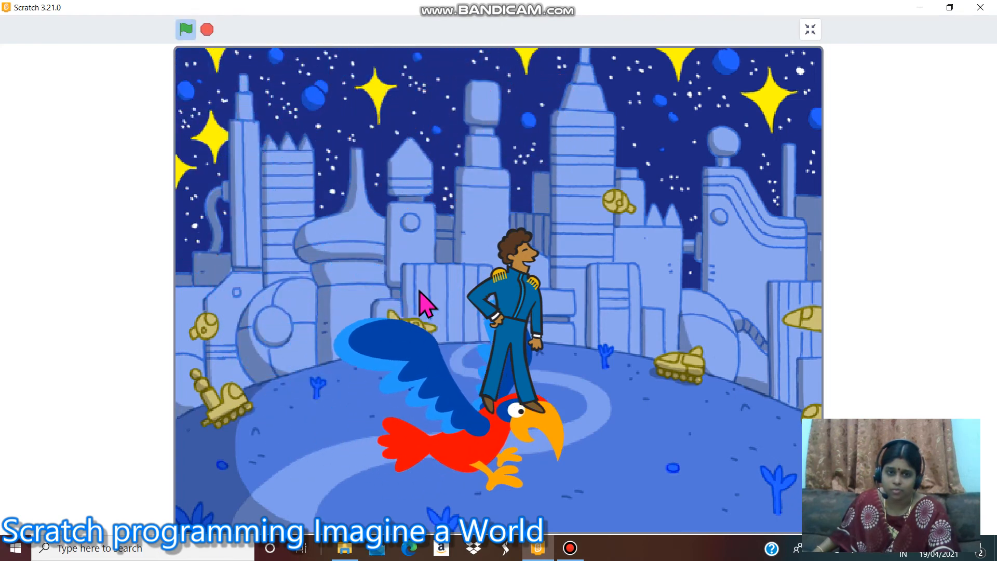
Step: Make the parrot glide to several random spots on the full-screen stage, then exit full screen
left_click(186, 29)
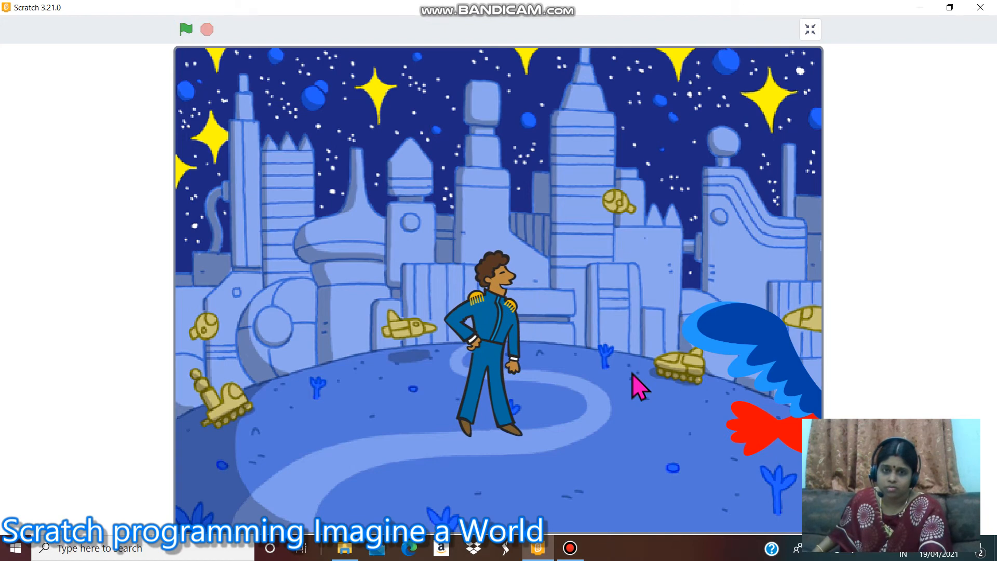
left_click(186, 29)
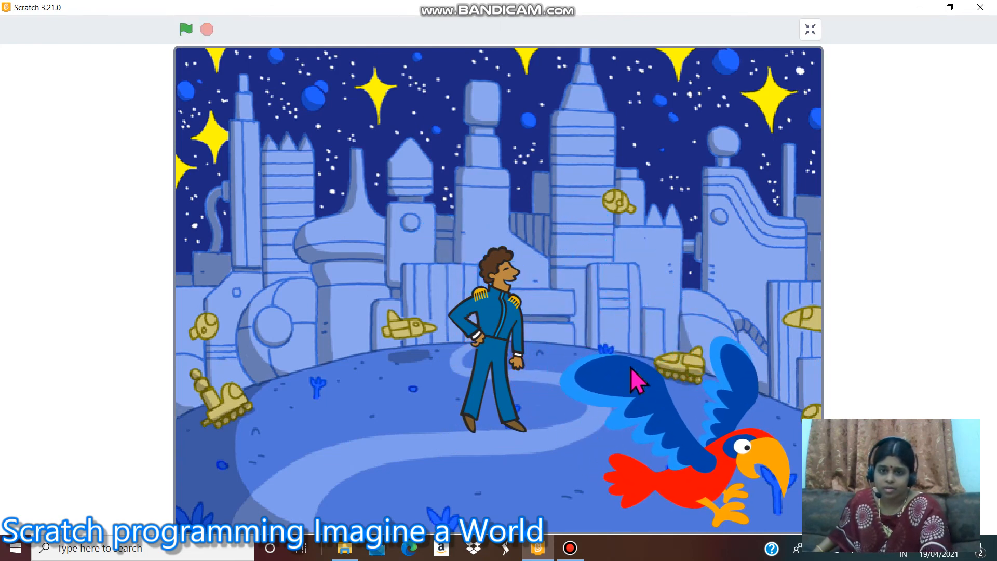
left_click(185, 29)
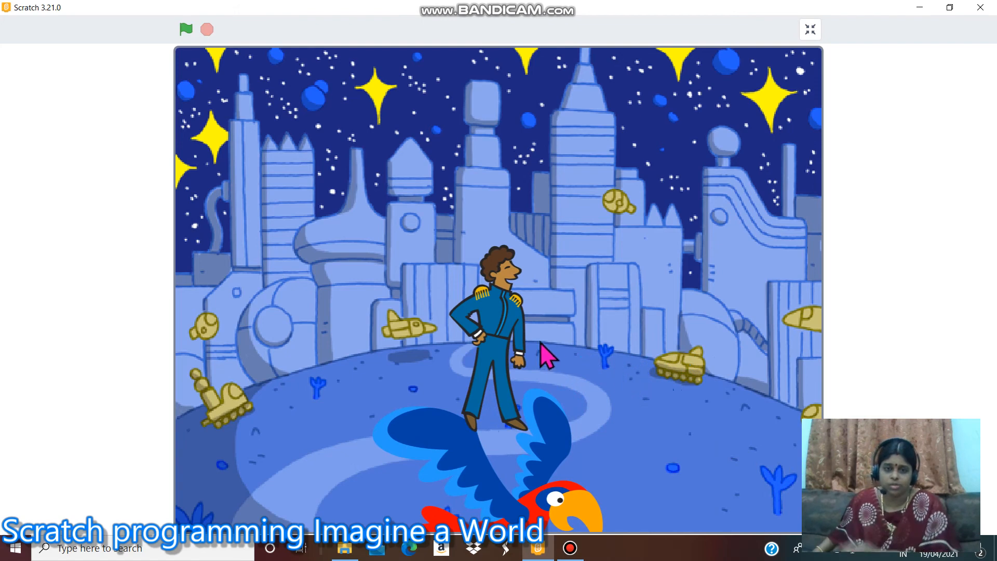
left_click(809, 29)
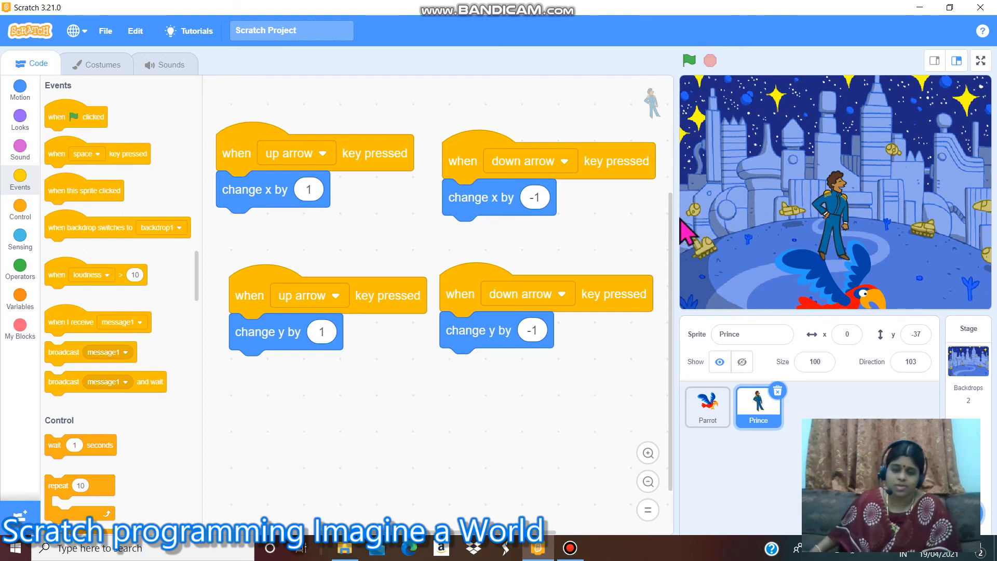
mouse_move(656, 267)
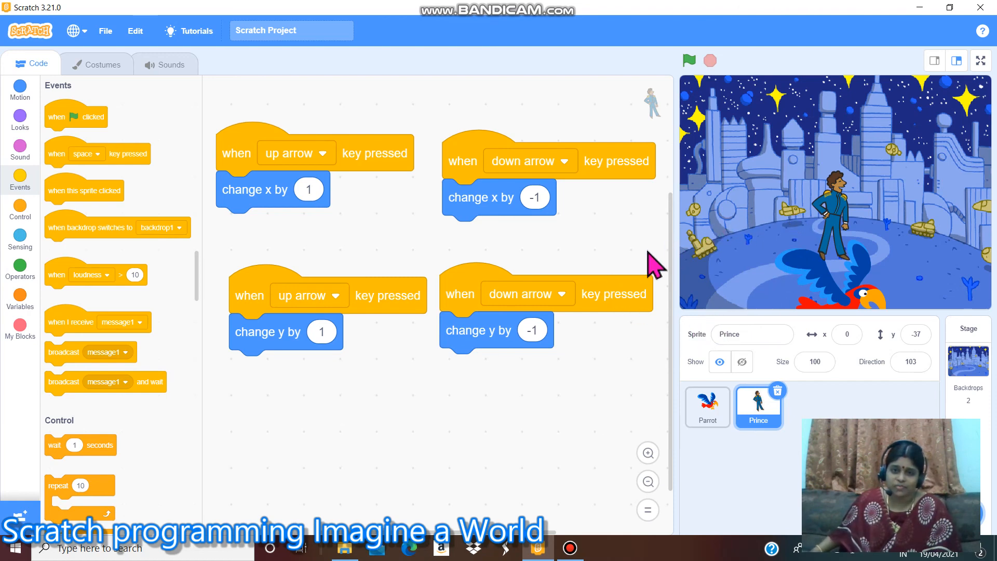
left_click(647, 452)
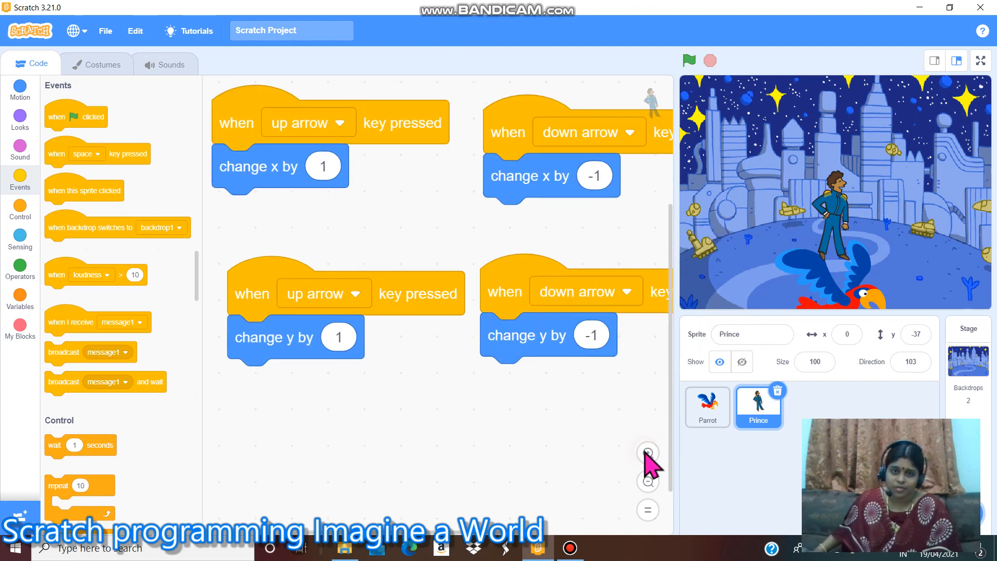
left_click(647, 481)
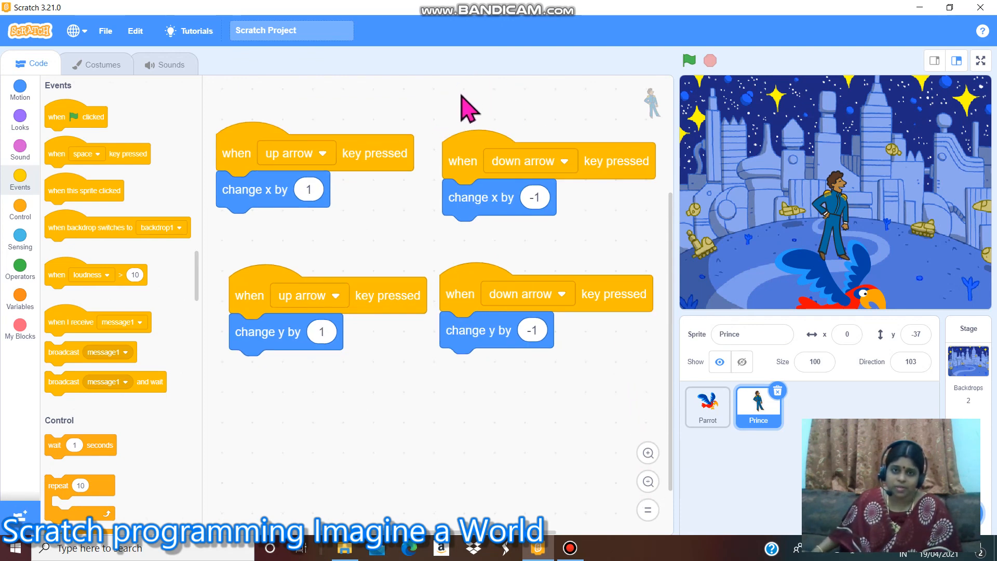
mouse_move(392, 99)
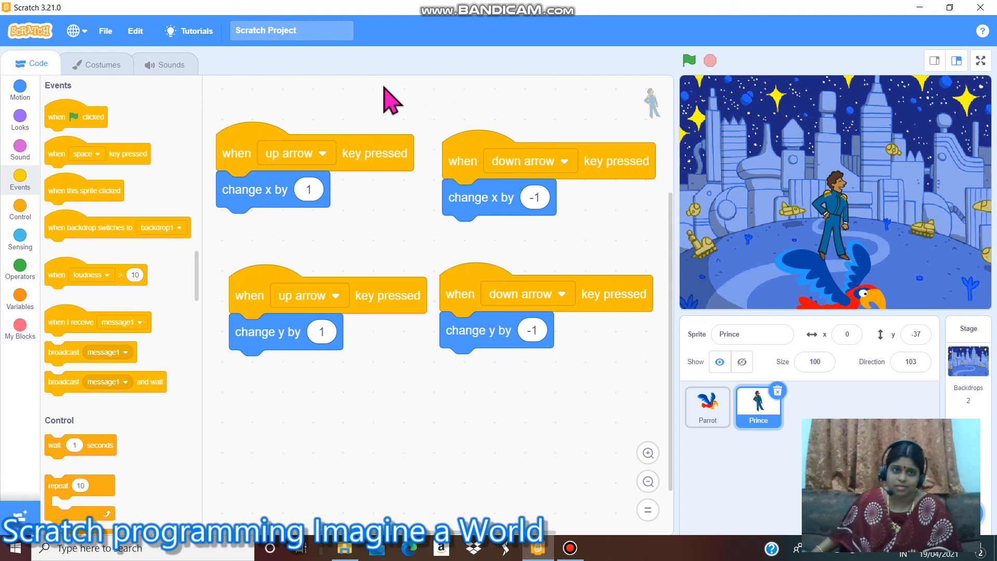
mouse_move(505, 18)
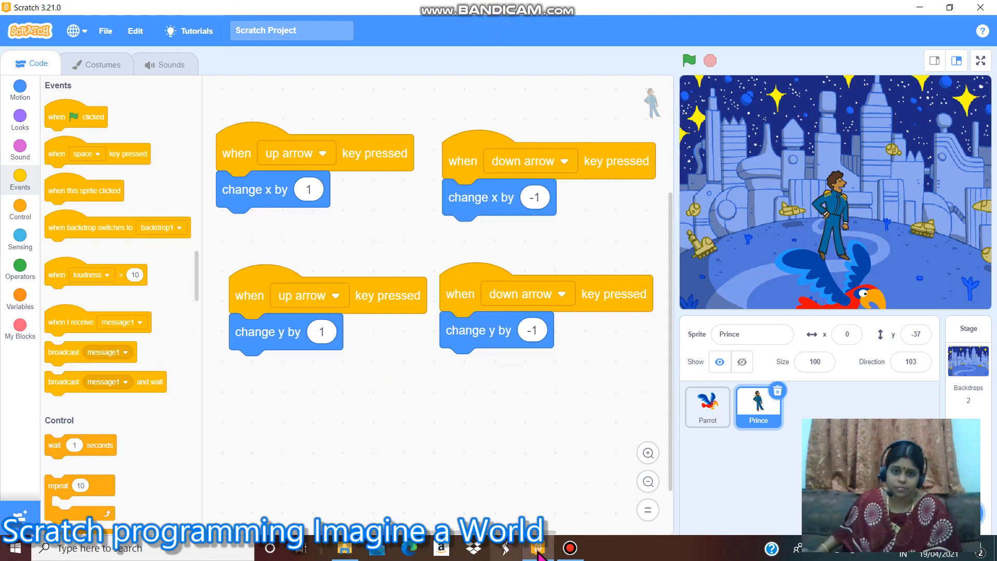
left_click(537, 547)
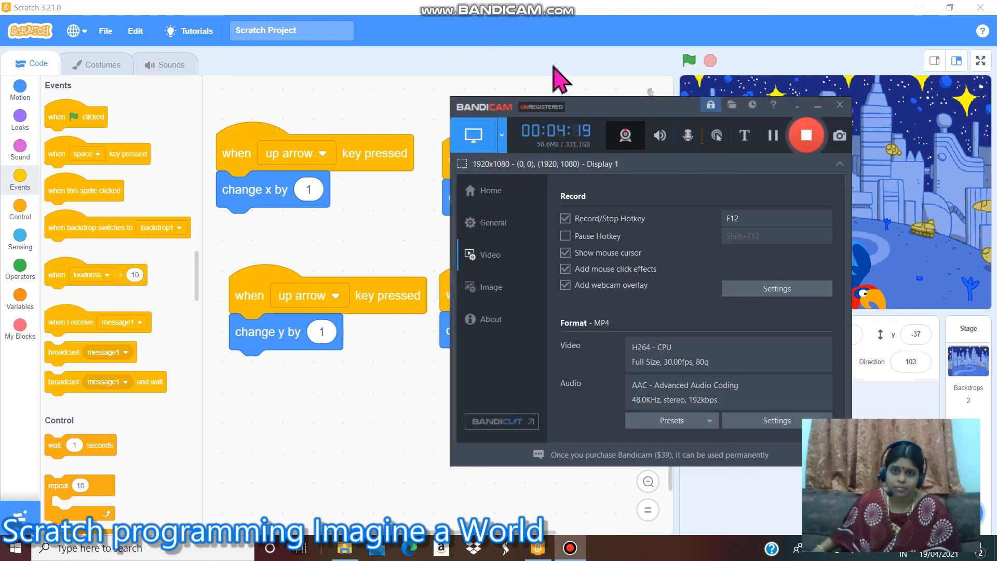